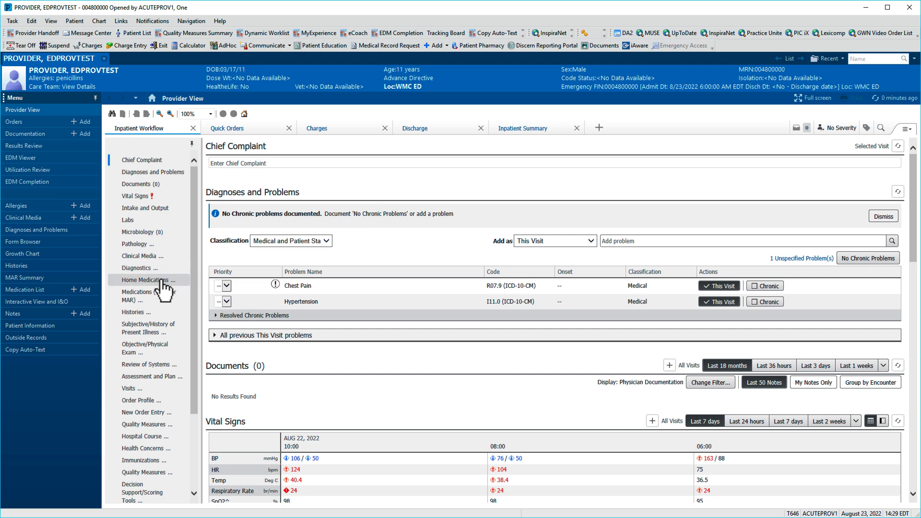
Step: Jump to the Home Medications section in the Inpatient Workflow list
left_click(144, 280)
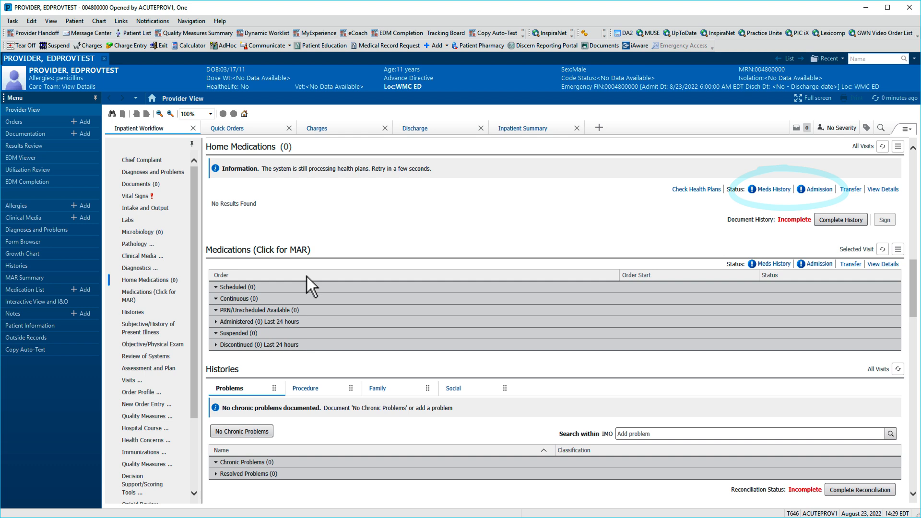
mouse_move(773, 189)
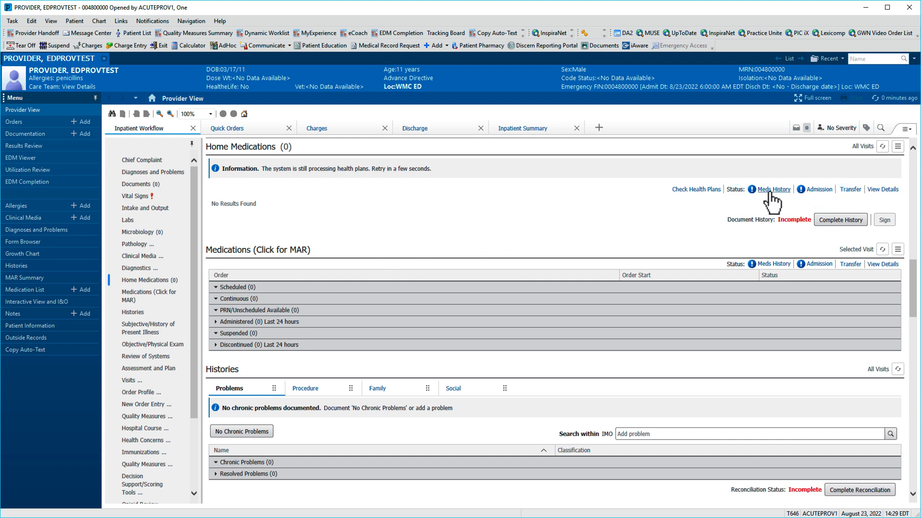
Step: Open Meds History documentation and toggle Unable To Obtain and No Known Home Medications back off
left_click(774, 189)
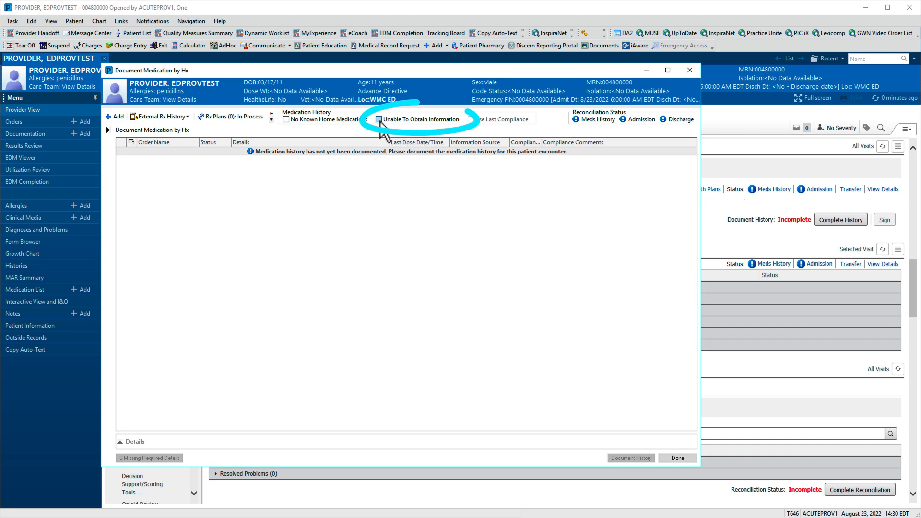
left_click(380, 119)
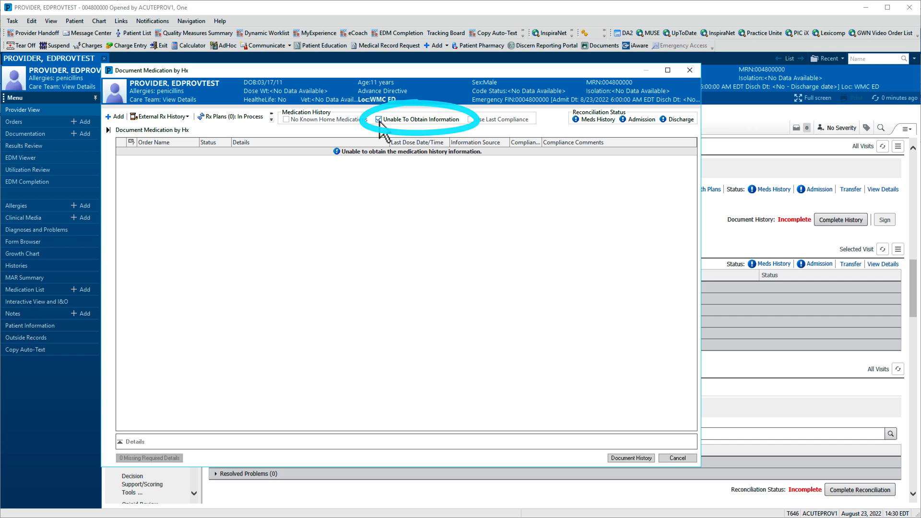
left_click(379, 120)
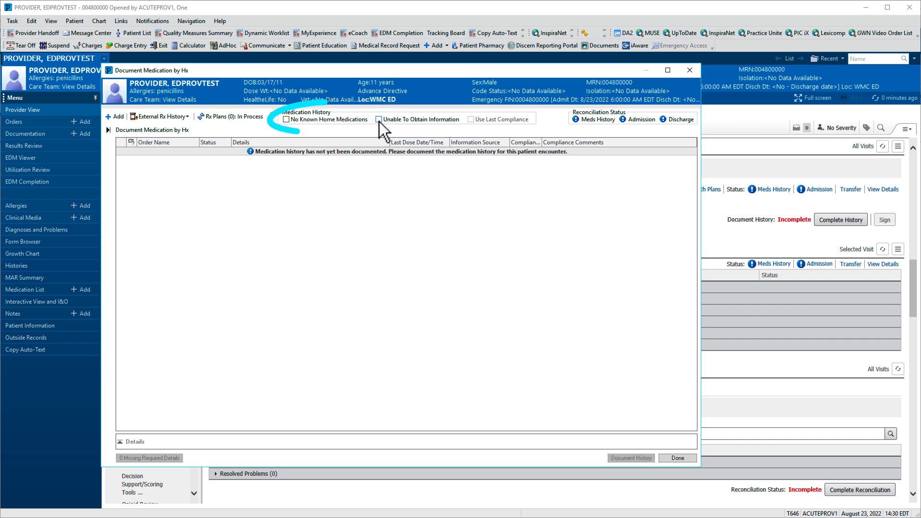
left_click(286, 119)
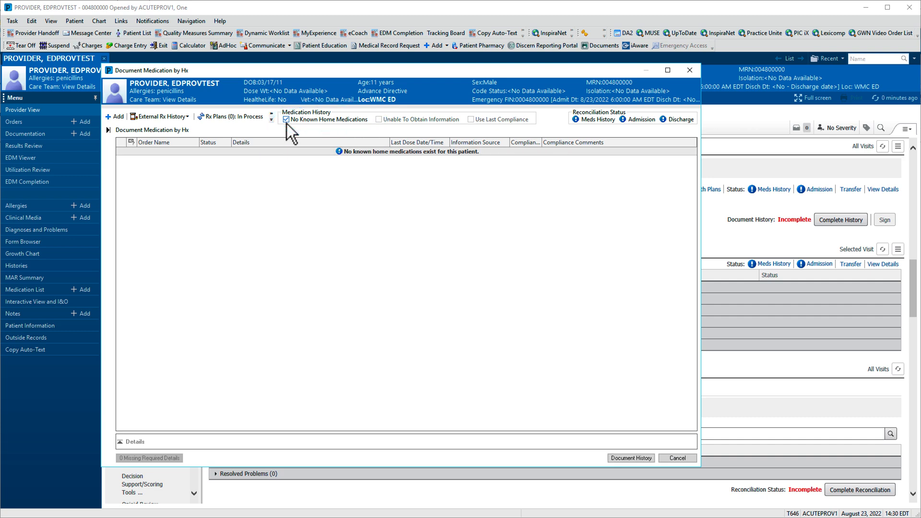
left_click(286, 119)
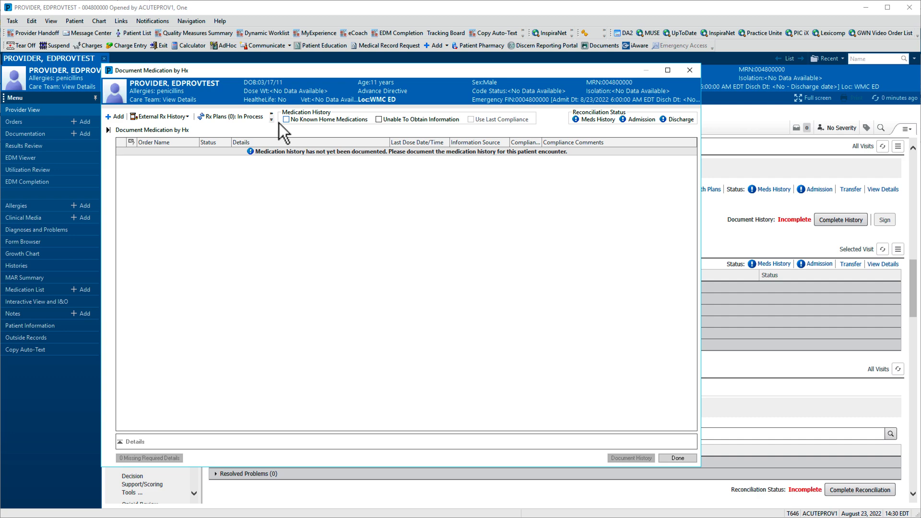
left_click(159, 116)
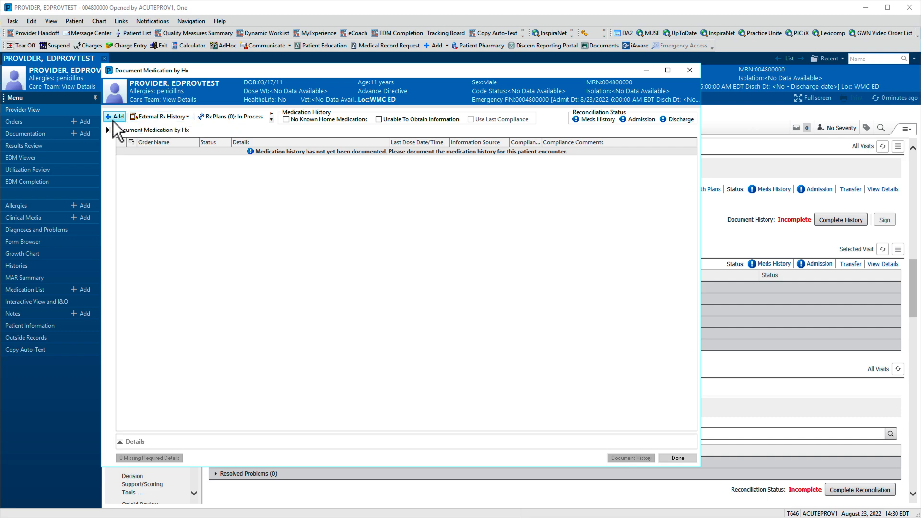
Step: Search 'lisin' and add lisinopril 10 mg oral tablet, 1 tab oral daily, # 90 tab
left_click(114, 116)
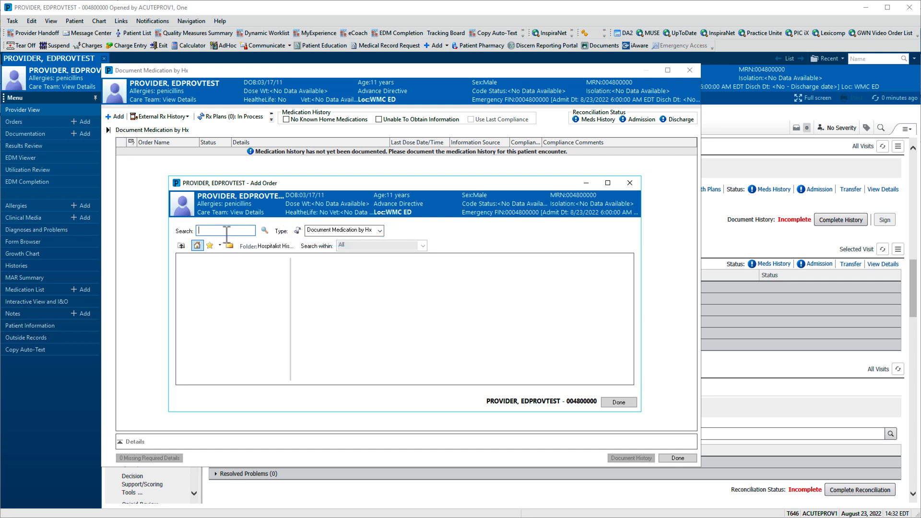
type("lisinopril")
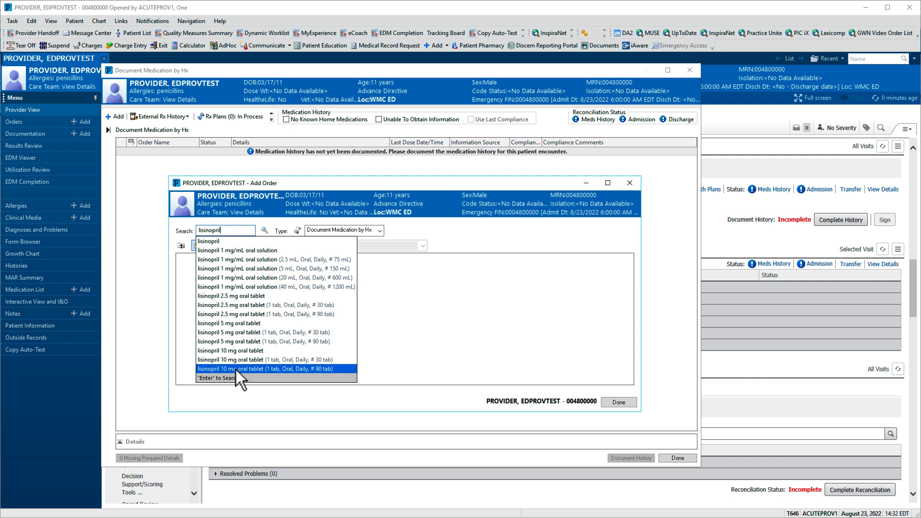
left_click(271, 369)
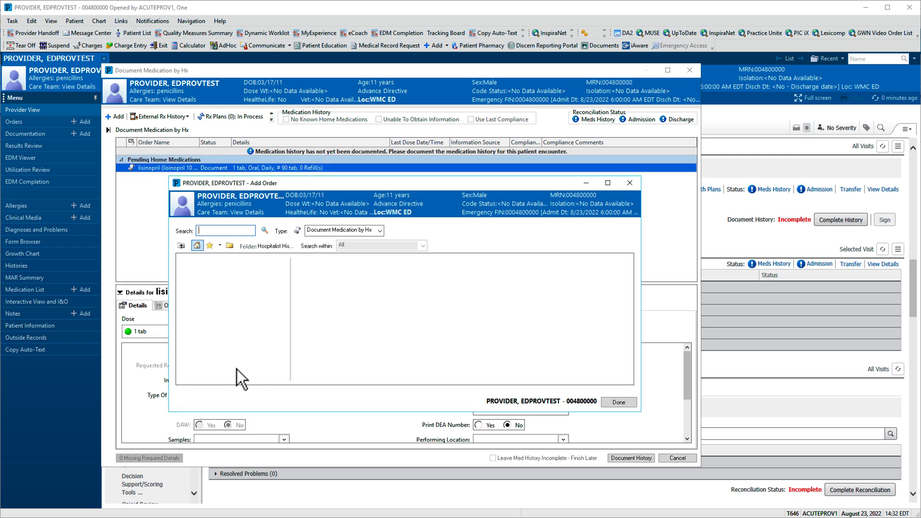
left_click(618, 402)
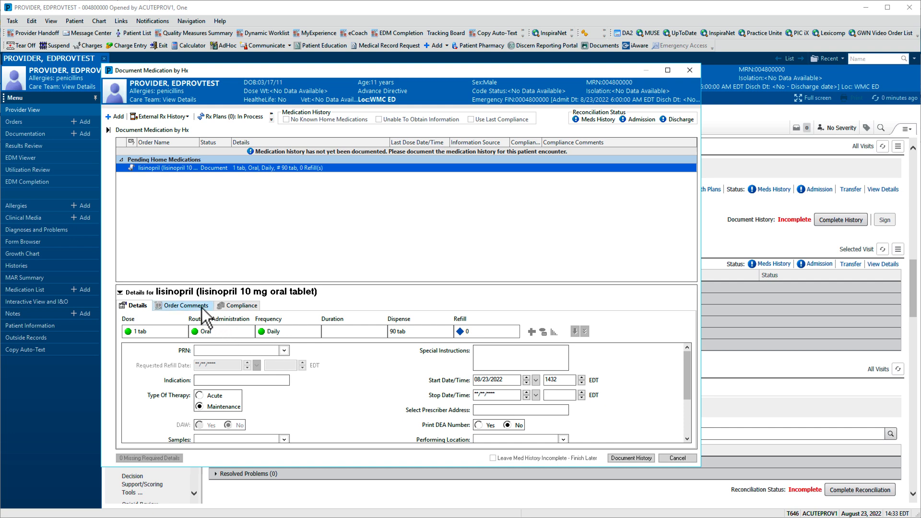
Step: View lisinopril's Order Comments, then its Compliance details showing still taking, as prescribed
left_click(187, 305)
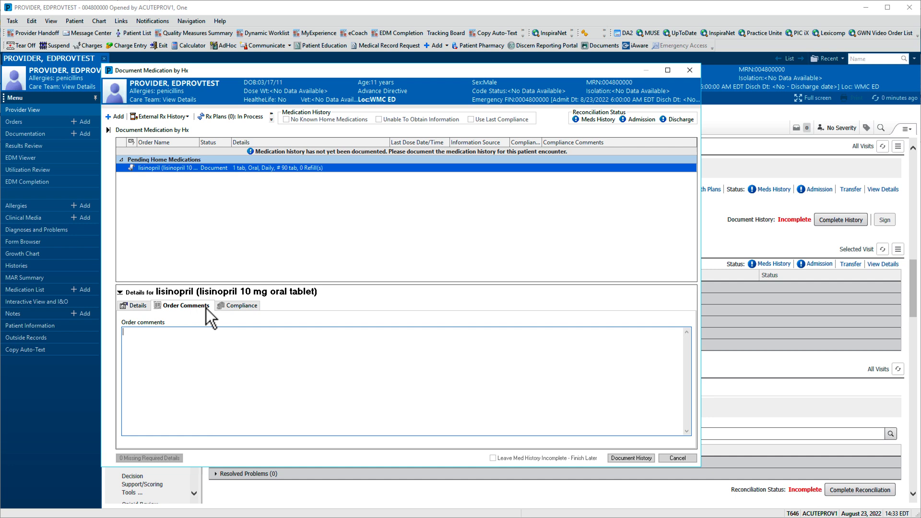
left_click(240, 305)
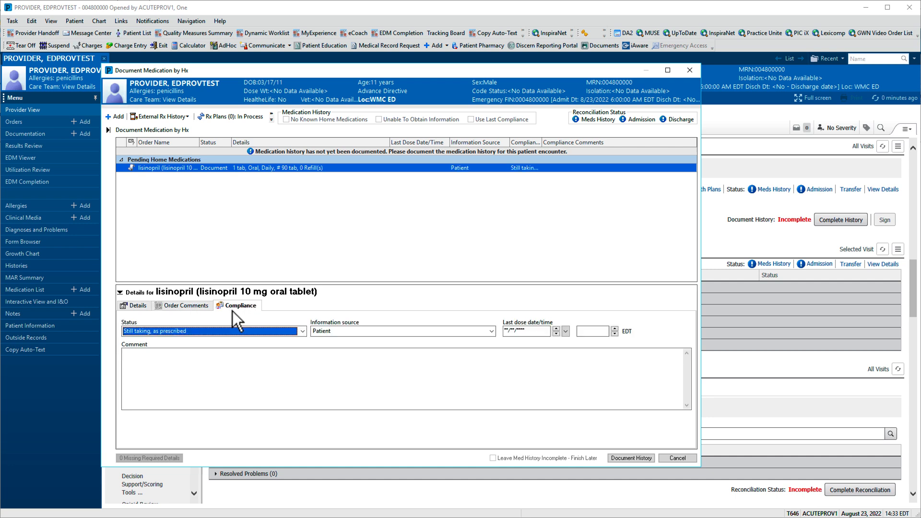
Step: Keep lisinopril still taking, set last dose 08/23/2022 06:00, and document the history
left_click(302, 331)
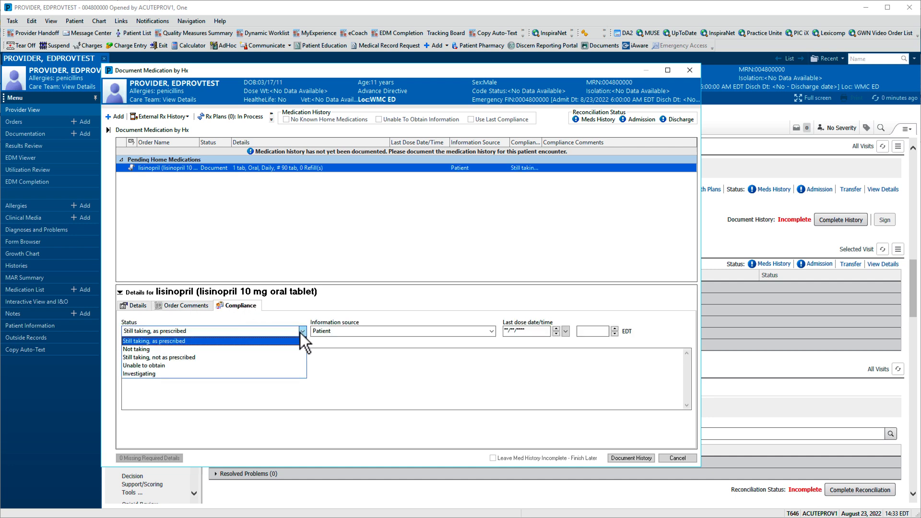
left_click(154, 340)
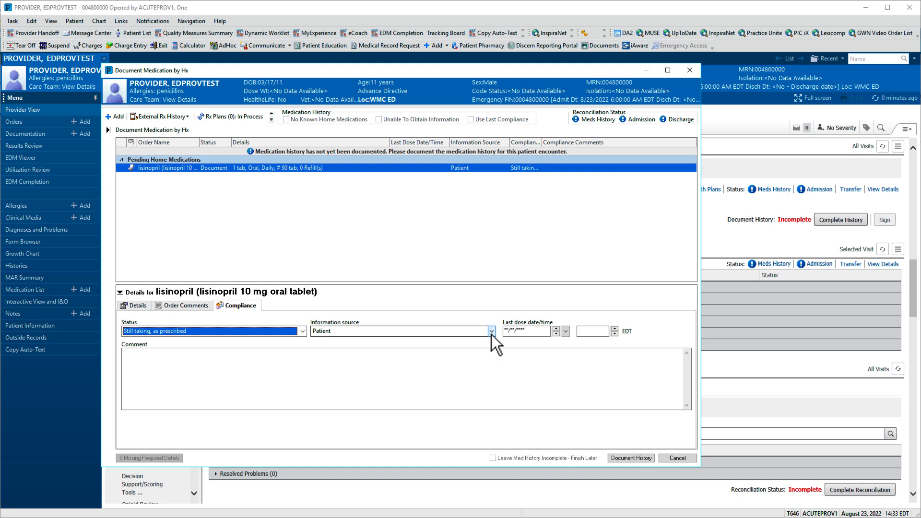
left_click(399, 330)
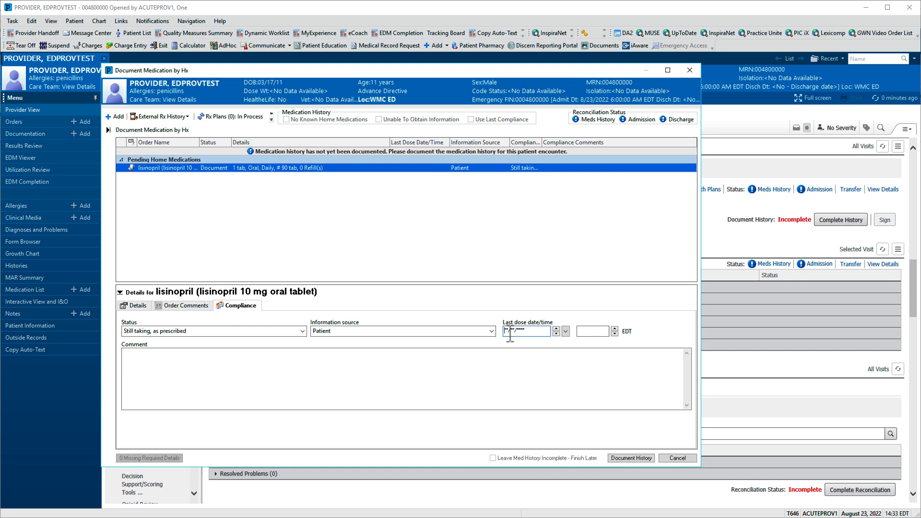
type("08/23/2022")
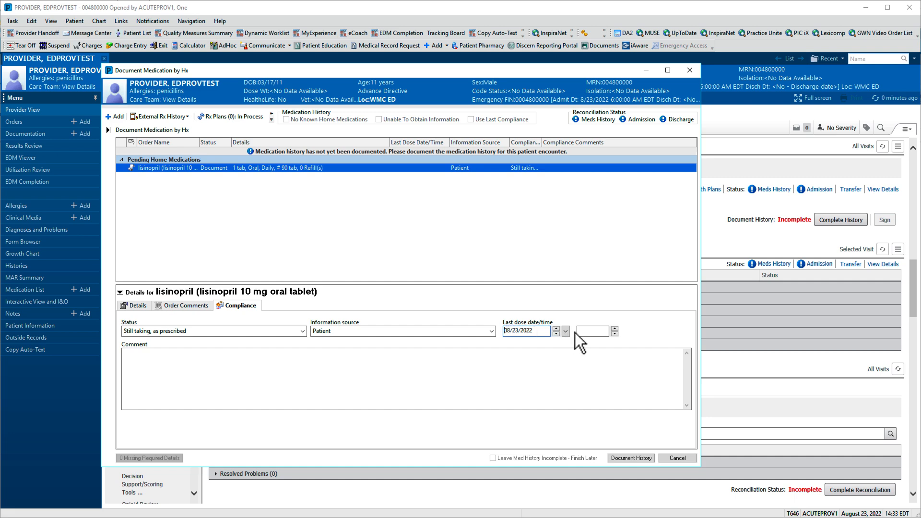
type("0600")
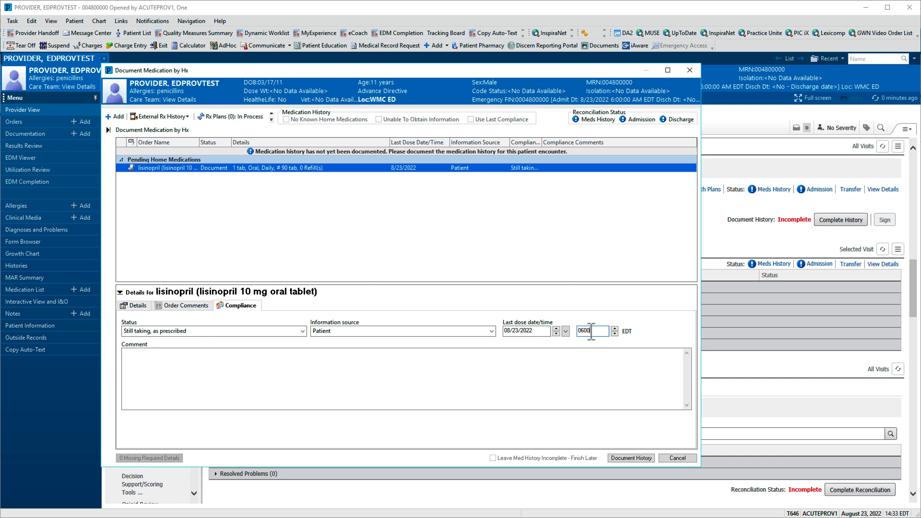
left_click(630, 457)
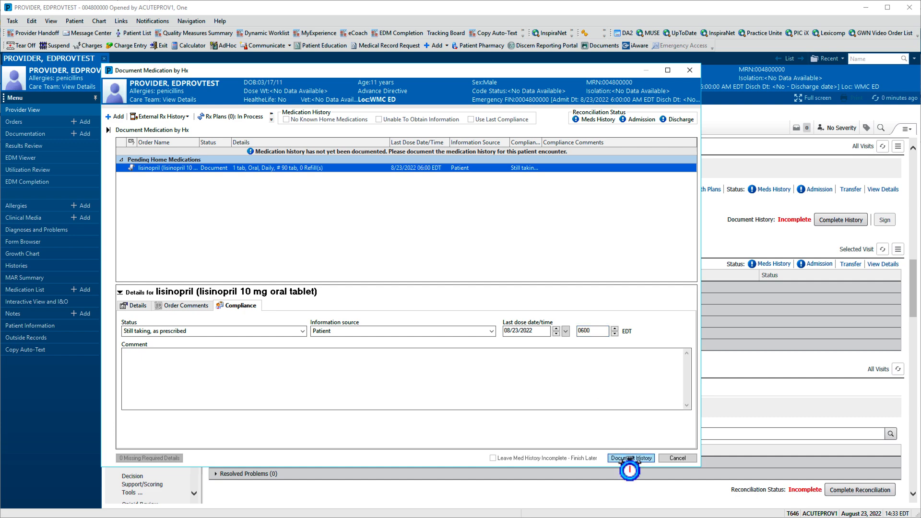
left_click(631, 458)
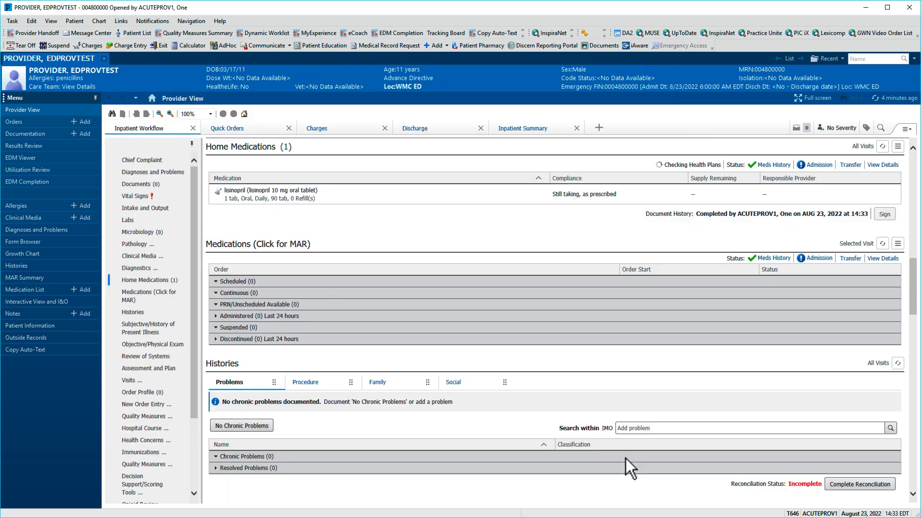